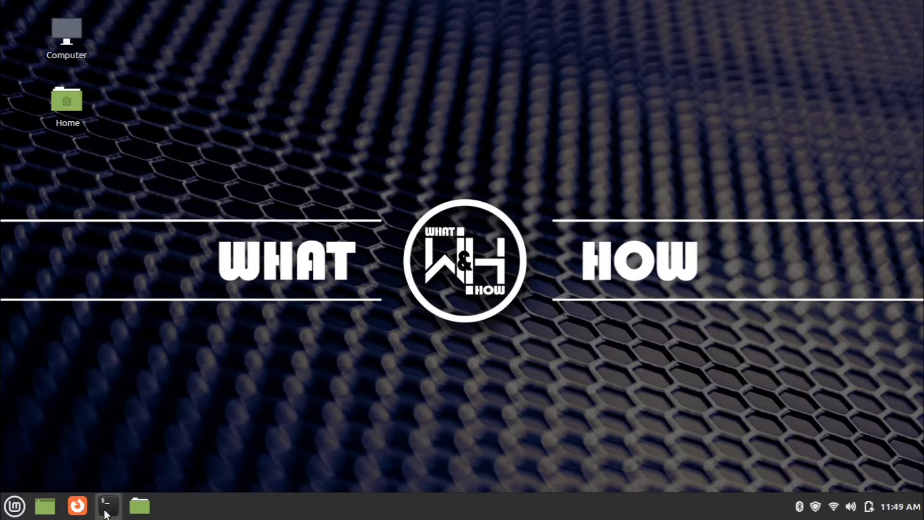
Open a Terminal window from the taskbar launcher.
{"action": "left_click", "coordinate": [108, 506]}
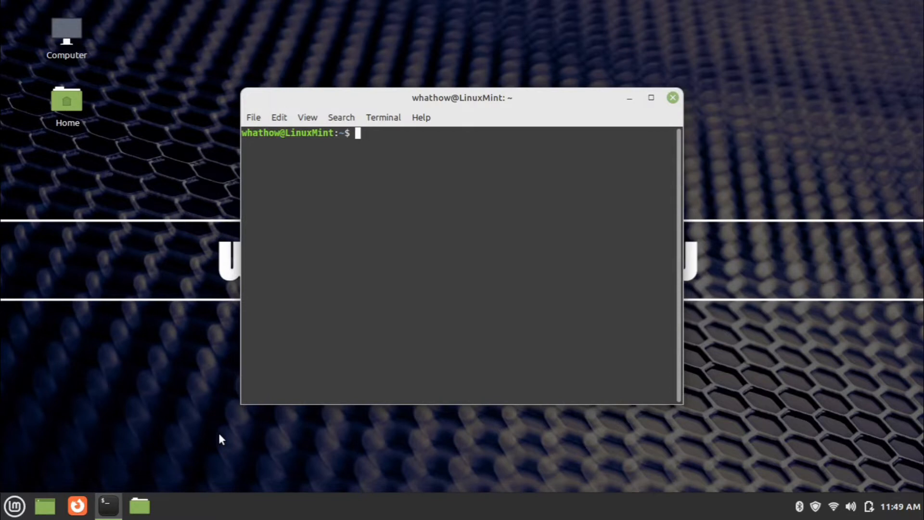
Add ppa:eugenesan/ppa with sudo add-apt-repository, entering the password and confirming.
{"action": "type", "text": "sudo add"}
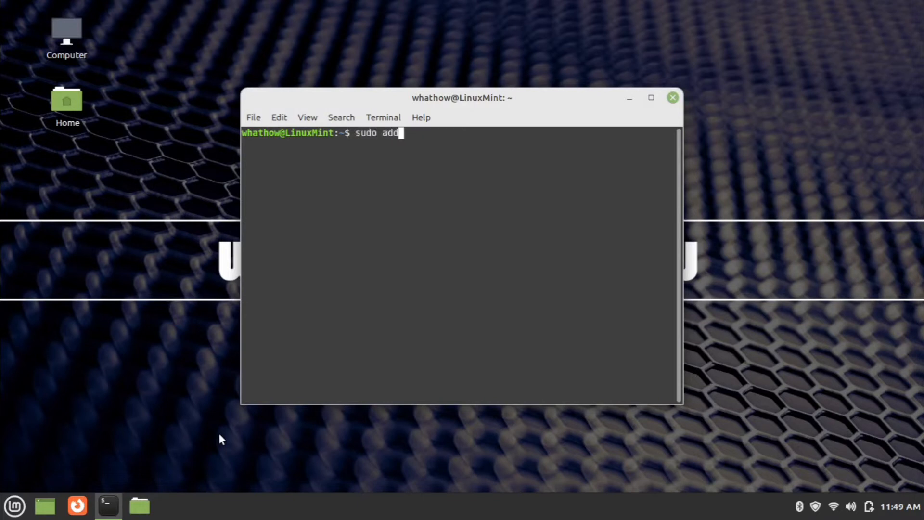
{"action": "type", "text": "-apt-"}
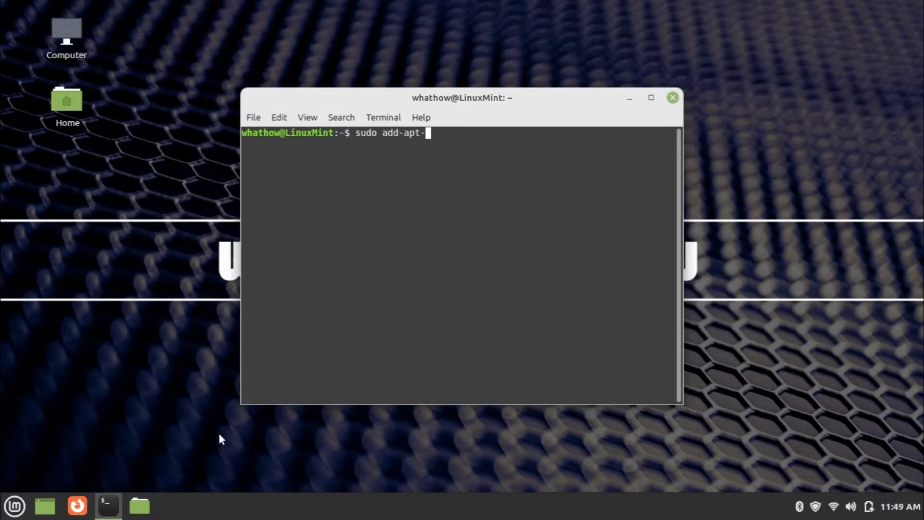
{"action": "type", "text": "repos"}
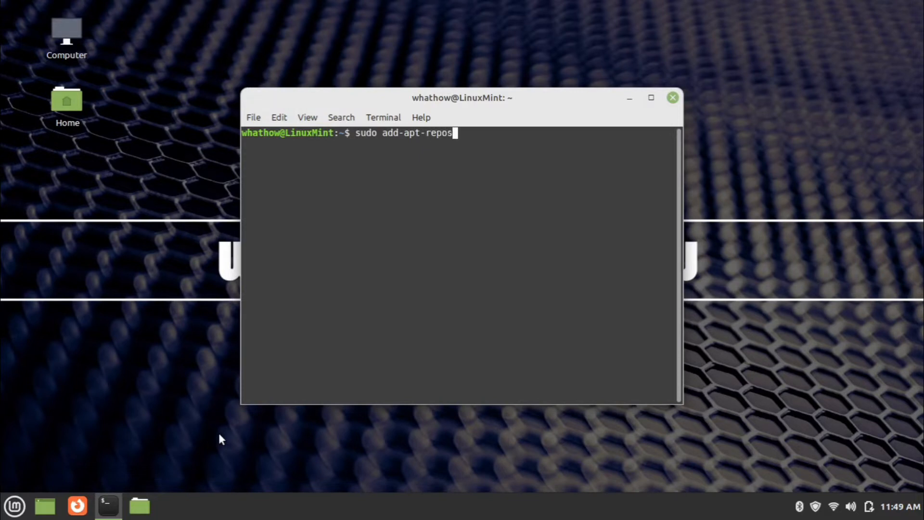
{"action": "type", "text": "itory"}
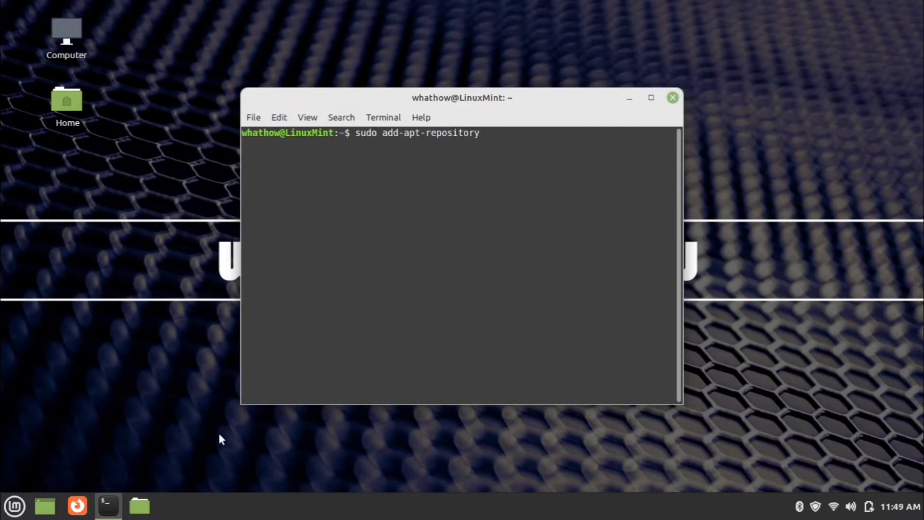
{"action": "type", "text": "ppa"}
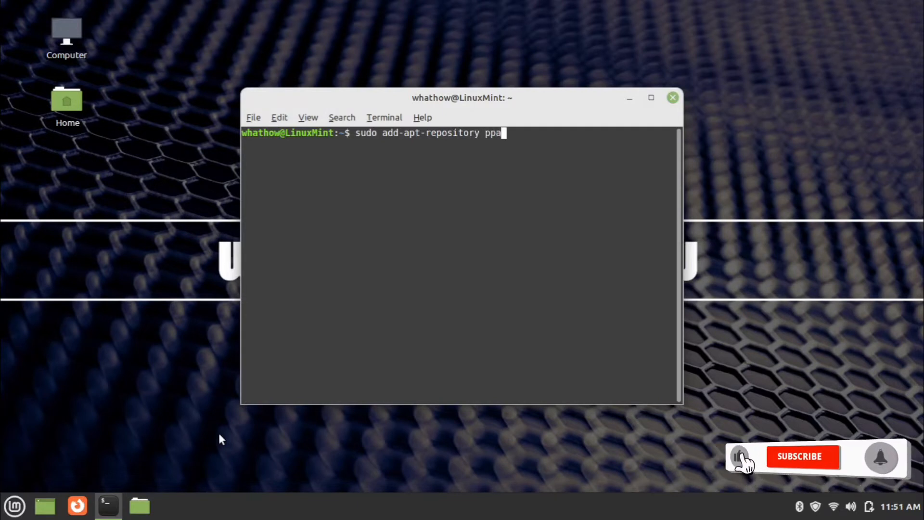
{"action": "type", "text": ":"}
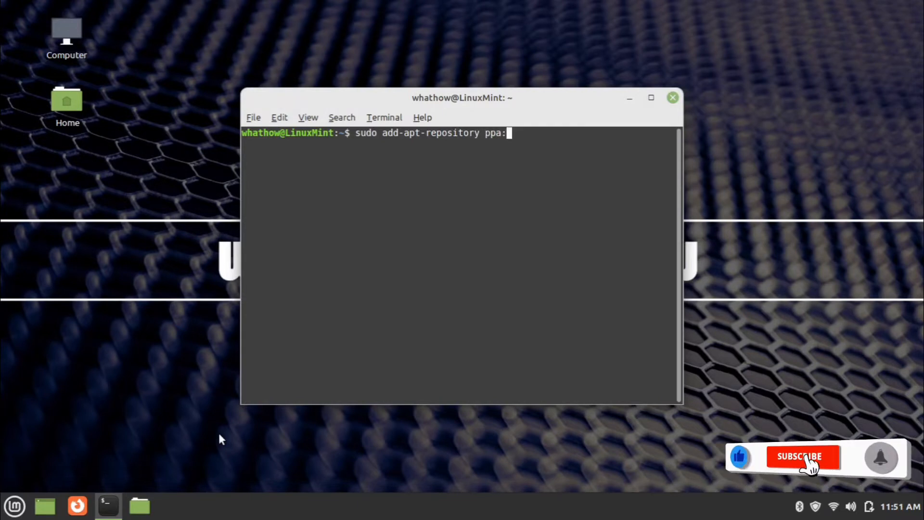
{"action": "type", "text": "euge"}
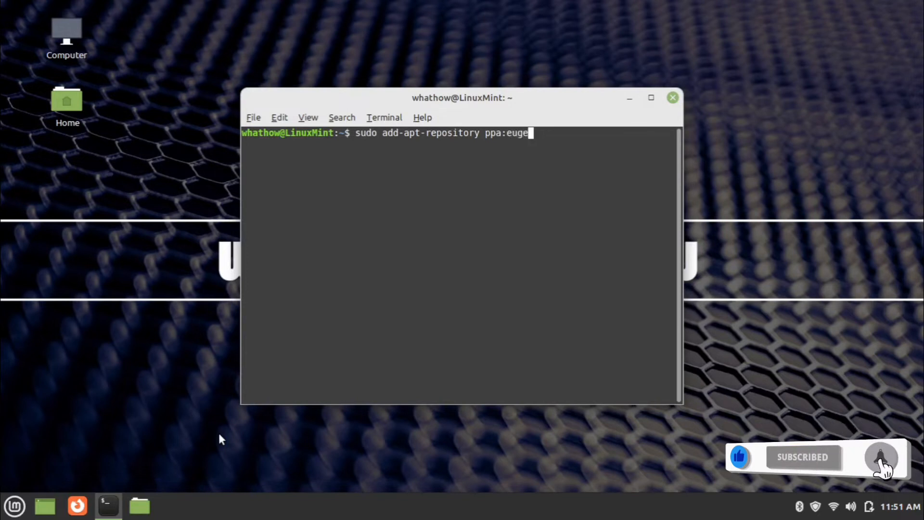
{"action": "type", "text": "esan"}
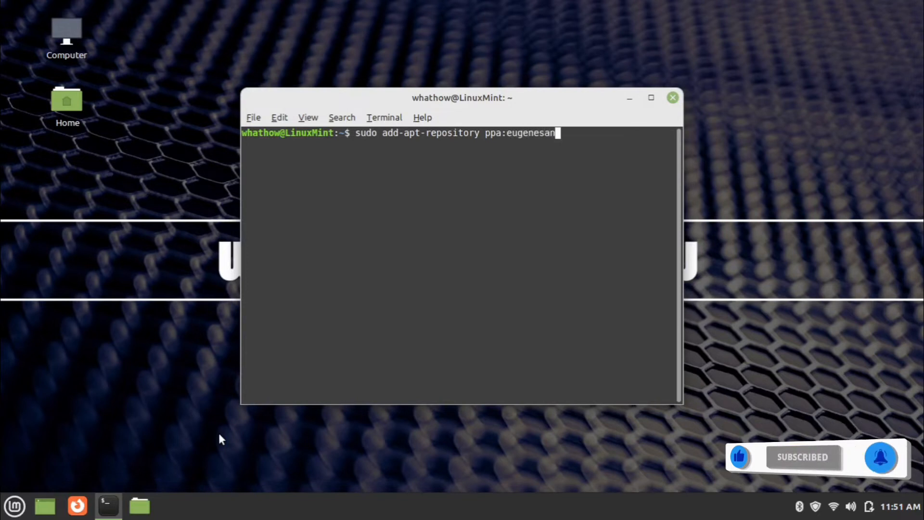
{"action": "type", "text": "/ppa"}
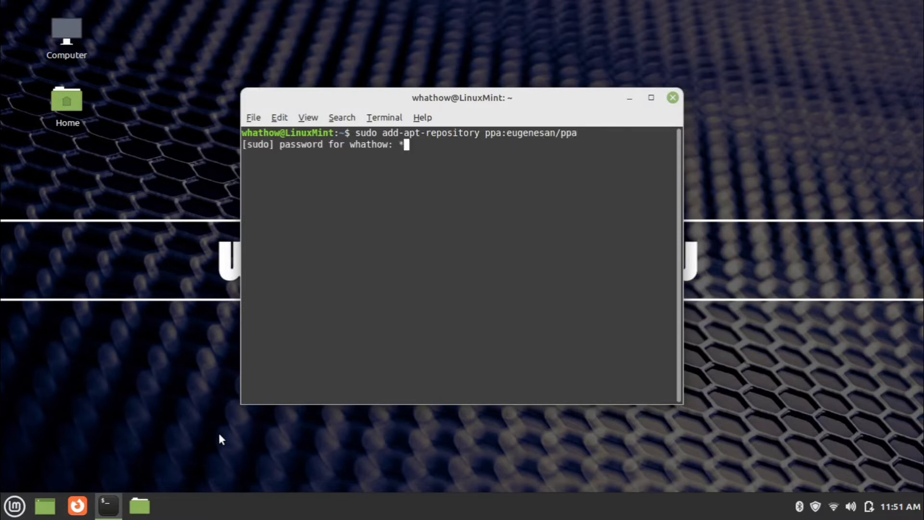
{"action": "type", "text": "password"}
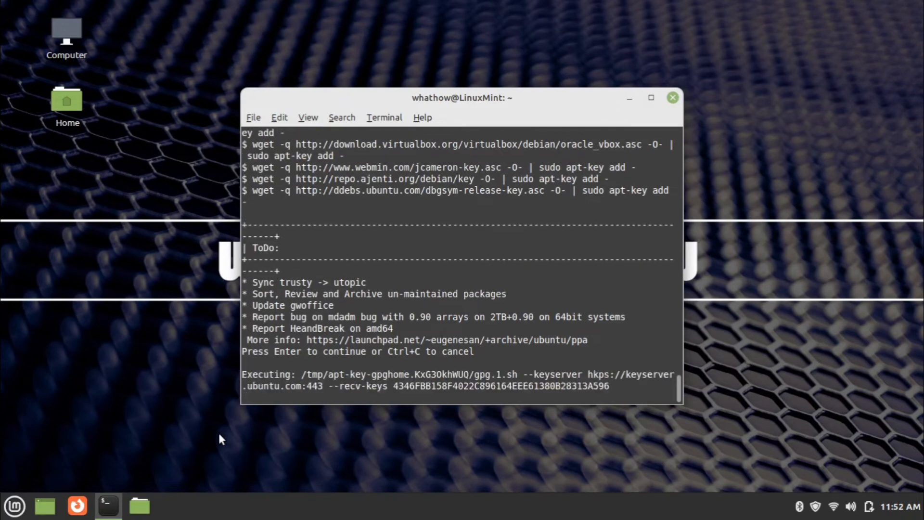
{"action": "key", "text": "Return"}
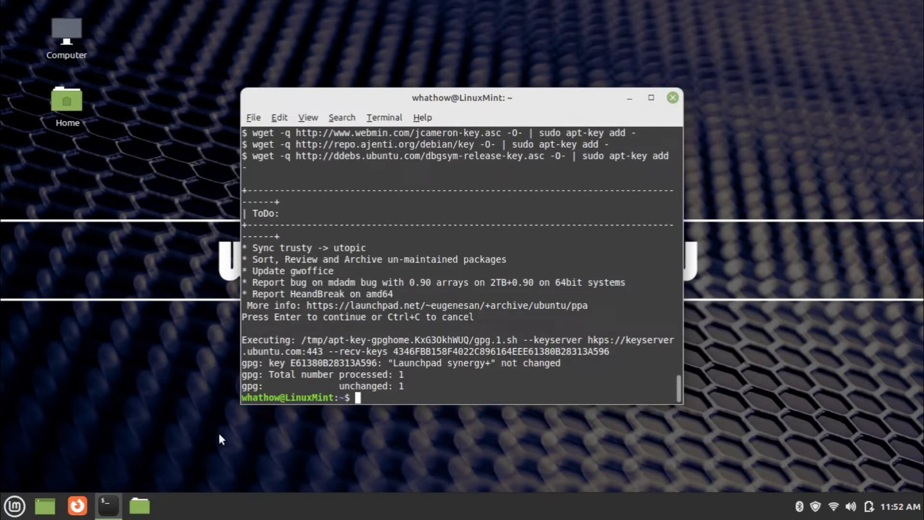
Run sudo apt update to refresh package lists, then clear the screen.
{"action": "type", "text": "sudo apt update"}
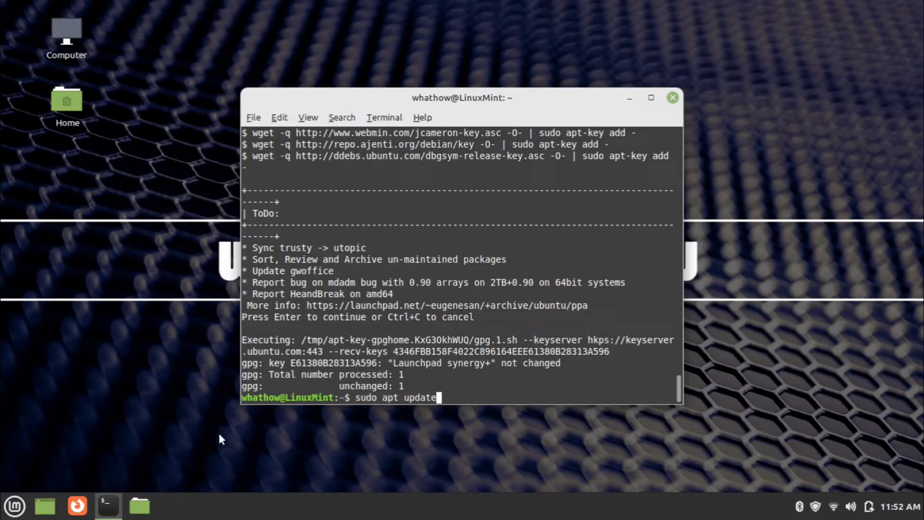
{"action": "key", "text": "Return"}
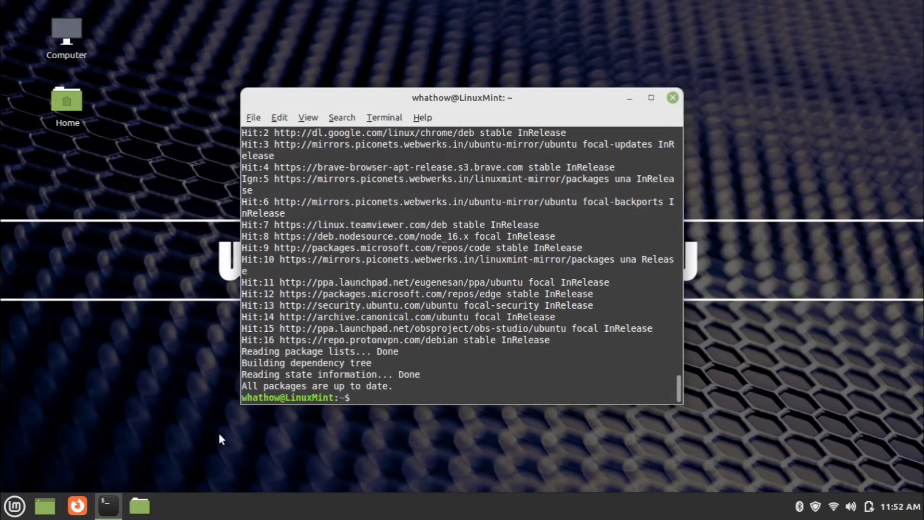
{"action": "type", "text": "cl"}
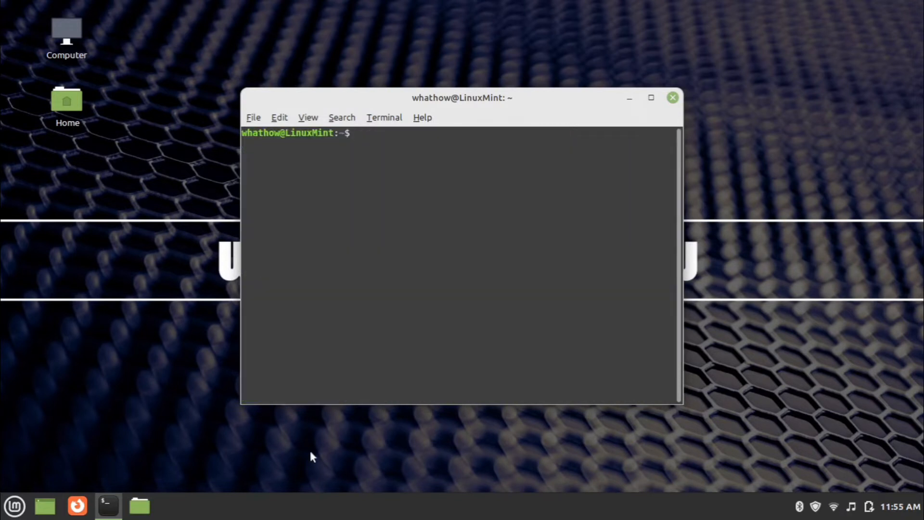
Run 'sudo apt-get install codeblocks -y', then clear the install output.
{"action": "type", "text": "su"}
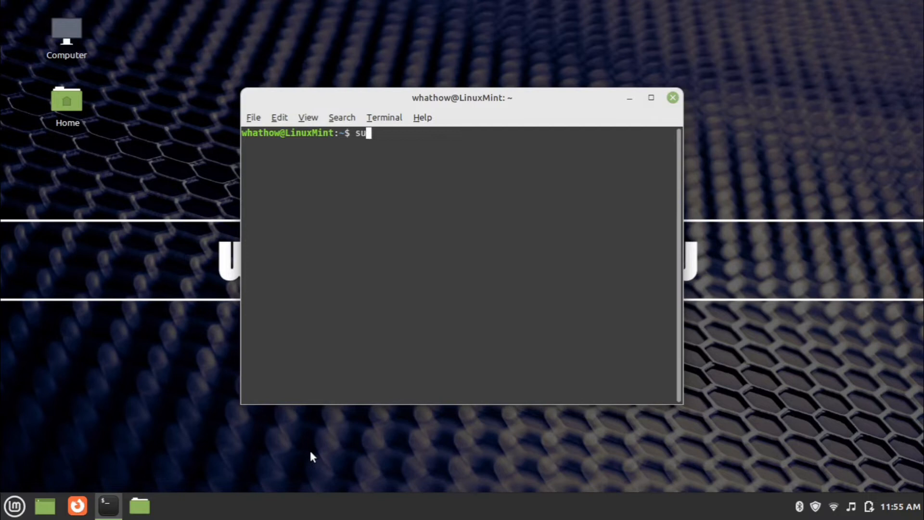
{"action": "type", "text": "do"}
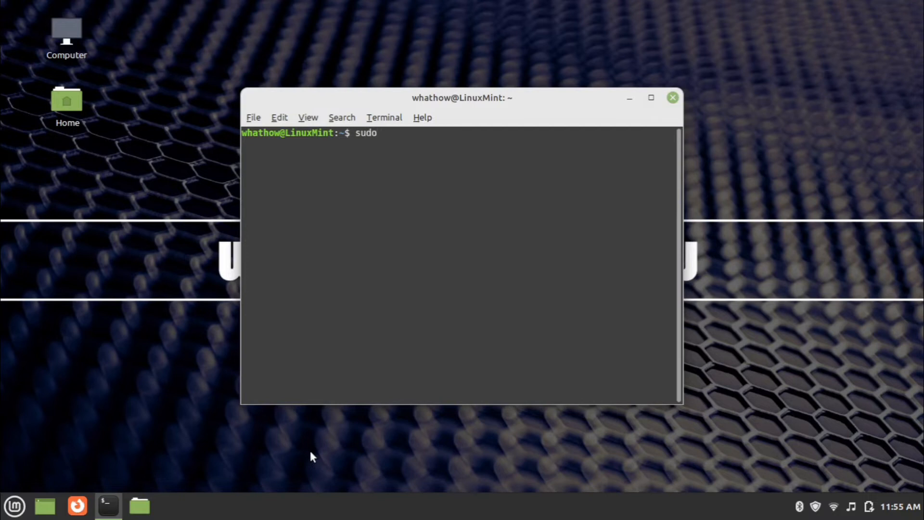
{"action": "type", "text": "apt"}
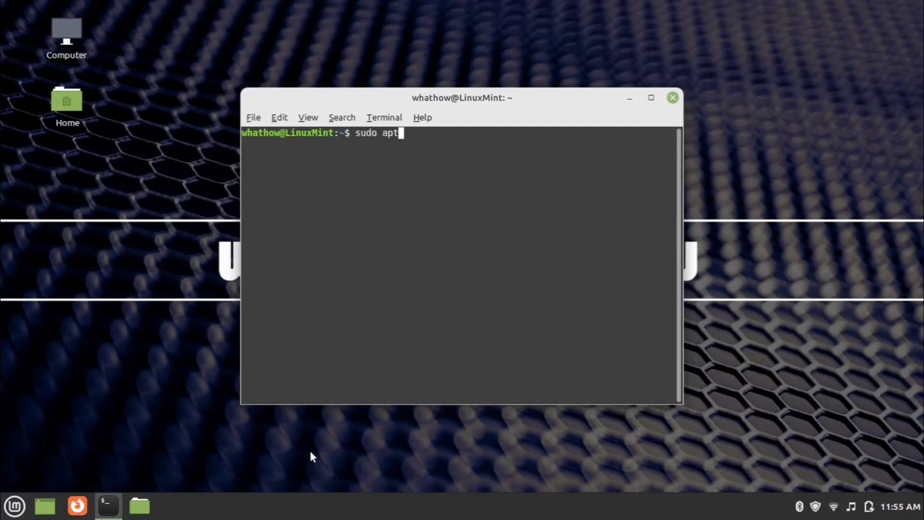
{"action": "type", "text": "-get"}
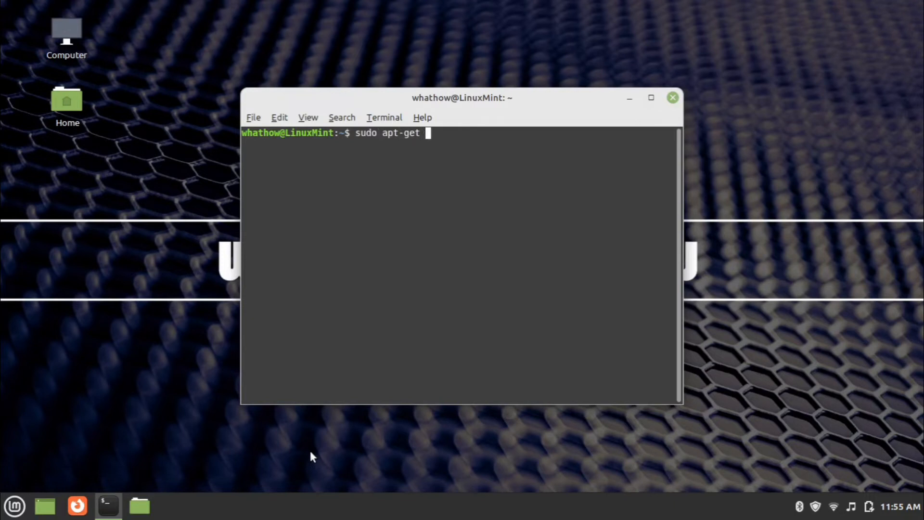
{"action": "type", "text": "install code"}
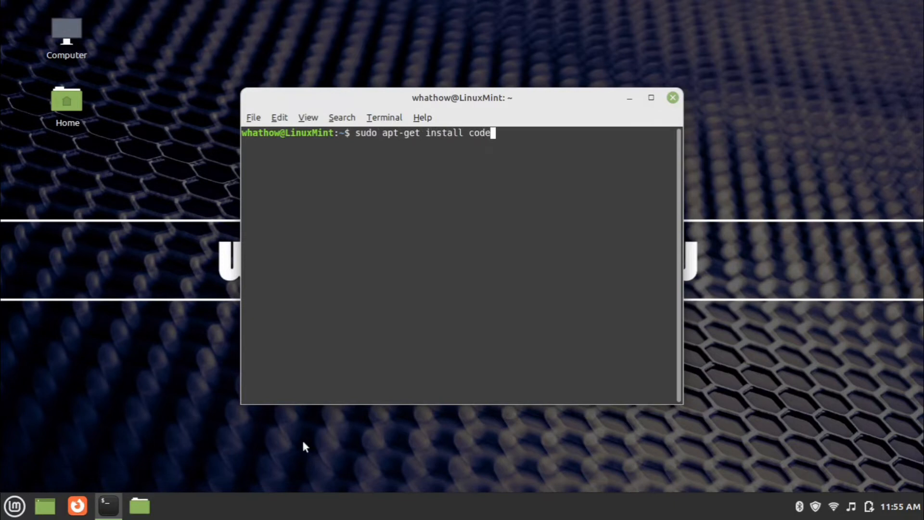
{"action": "type", "text": "blocks"}
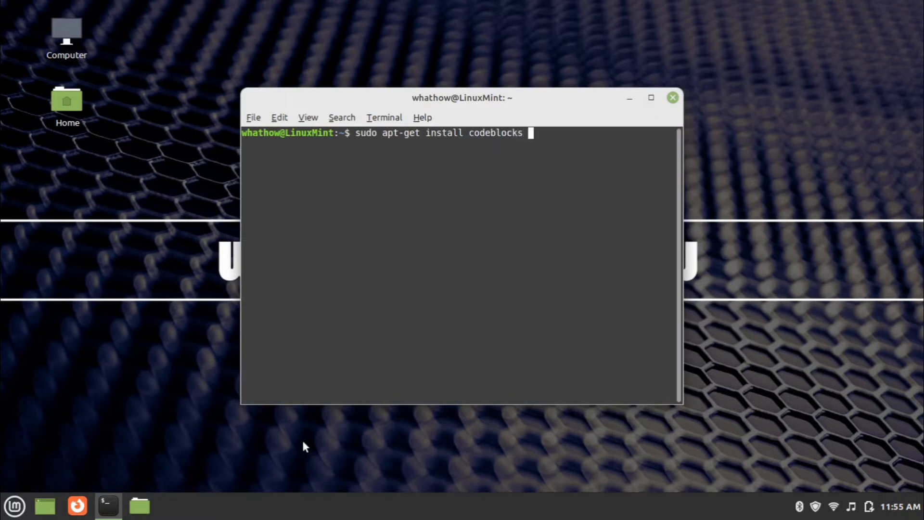
{"action": "type", "text": "-y"}
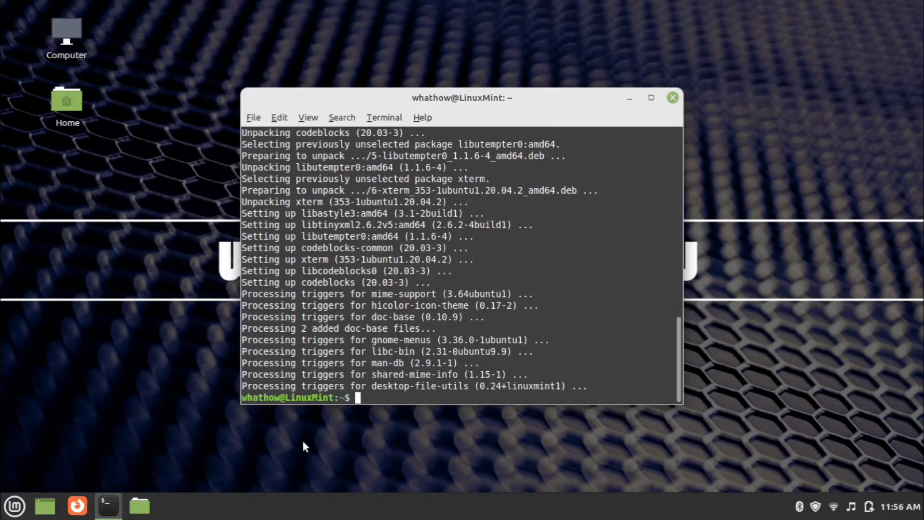
{"action": "type", "text": "cl"}
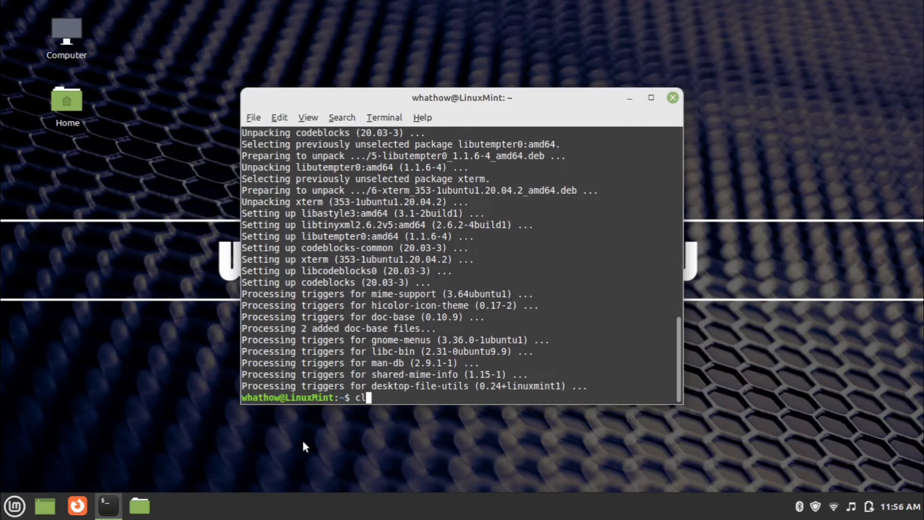
{"action": "type", "text": "ear"}
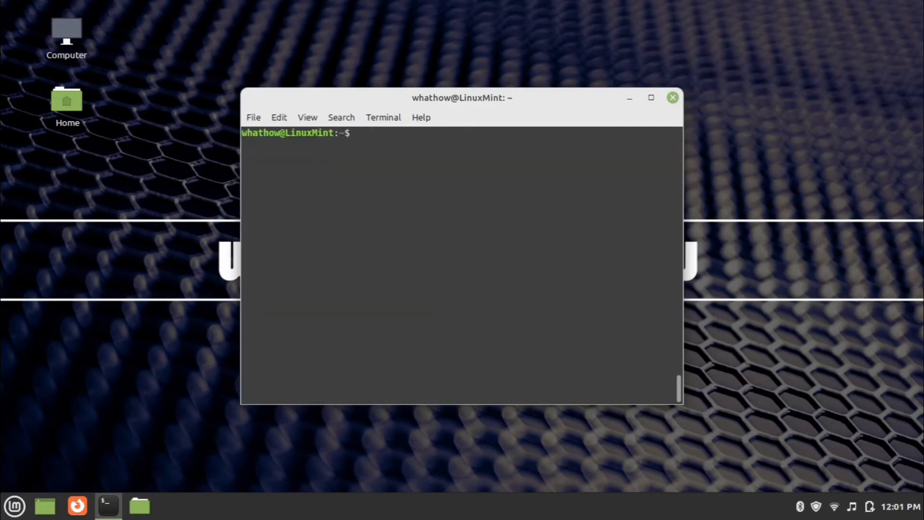
Run 'codeblocks' to open the Code::Blocks 20.03 Start here page.
{"action": "type", "text": "cod"}
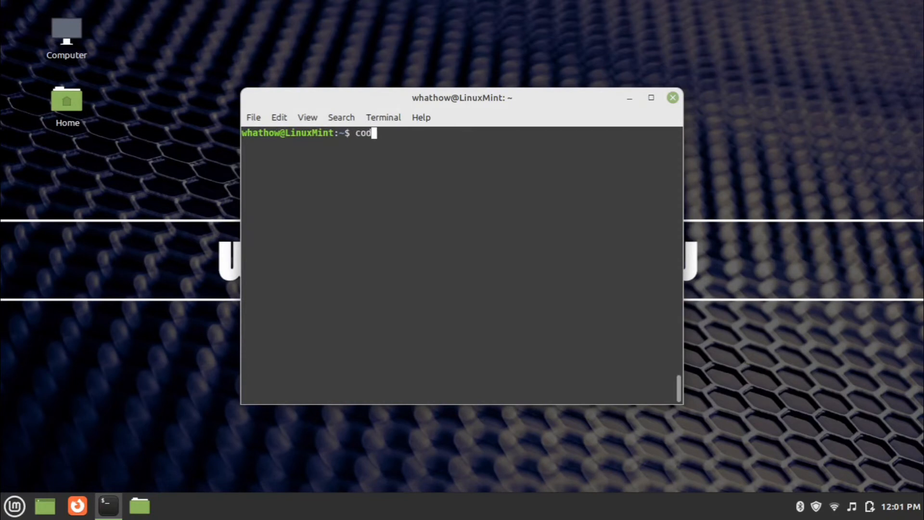
{"action": "type", "text": "eblock"}
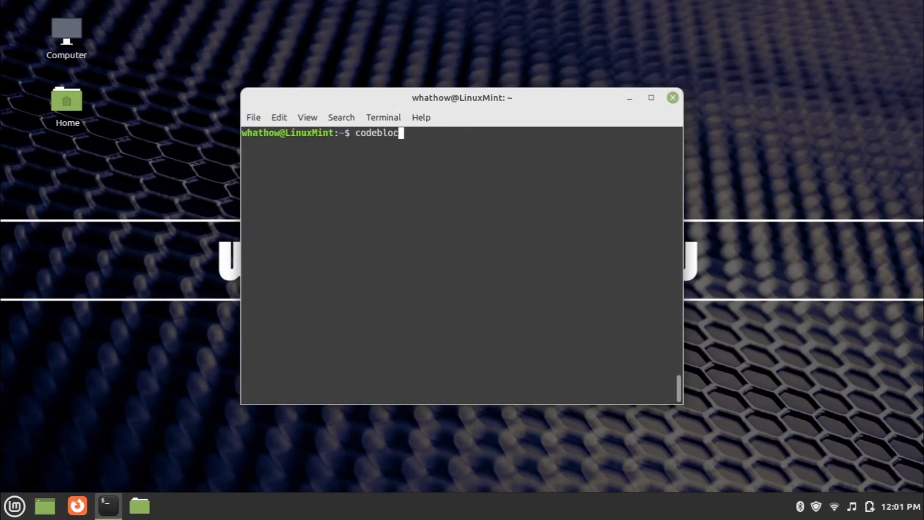
{"action": "type", "text": "s"}
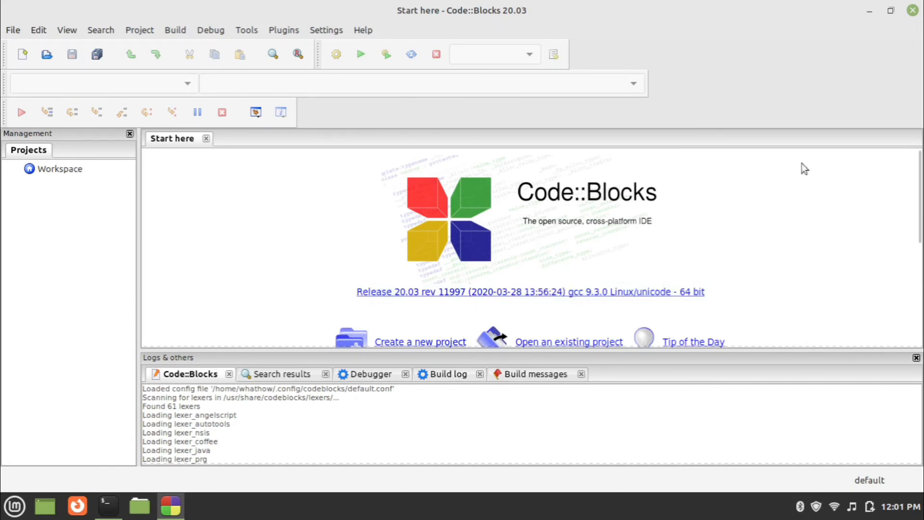
Close Code::Blocks, answer the Layout changed prompt, and close Terminal.
{"action": "left_click", "coordinate": [912, 11]}
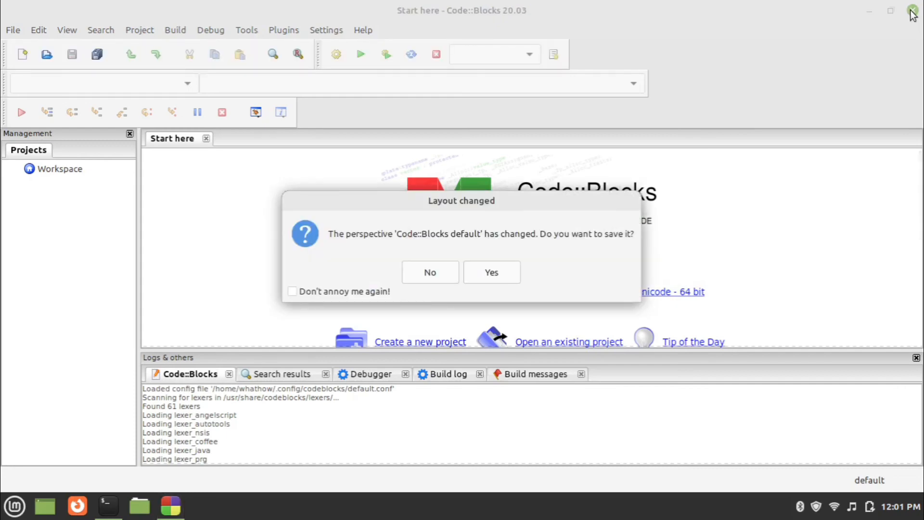
{"action": "left_click", "coordinate": [911, 11]}
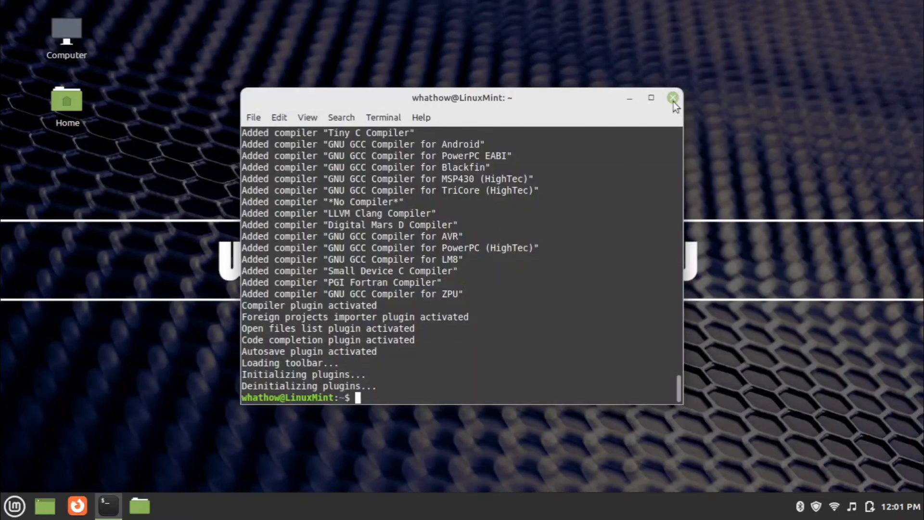
{"action": "left_click", "coordinate": [673, 97]}
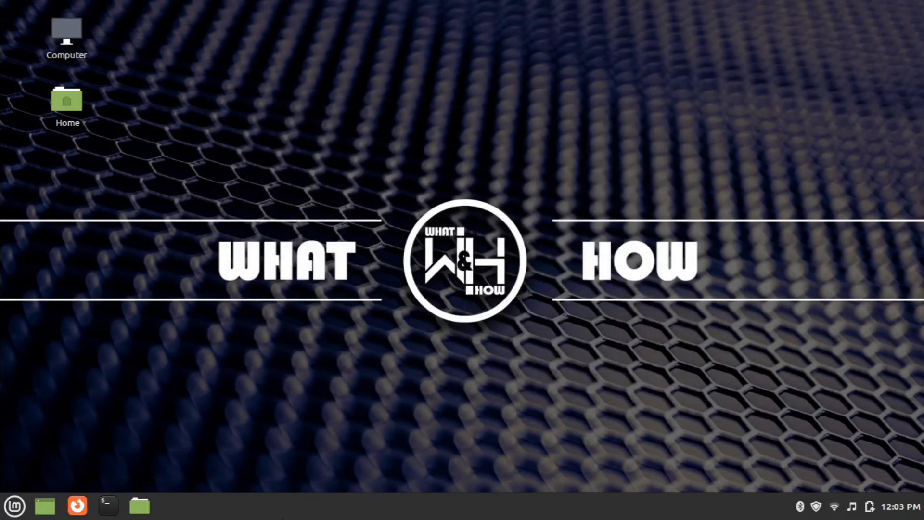
{"action": "mouse_move", "coordinate": [64, 430]}
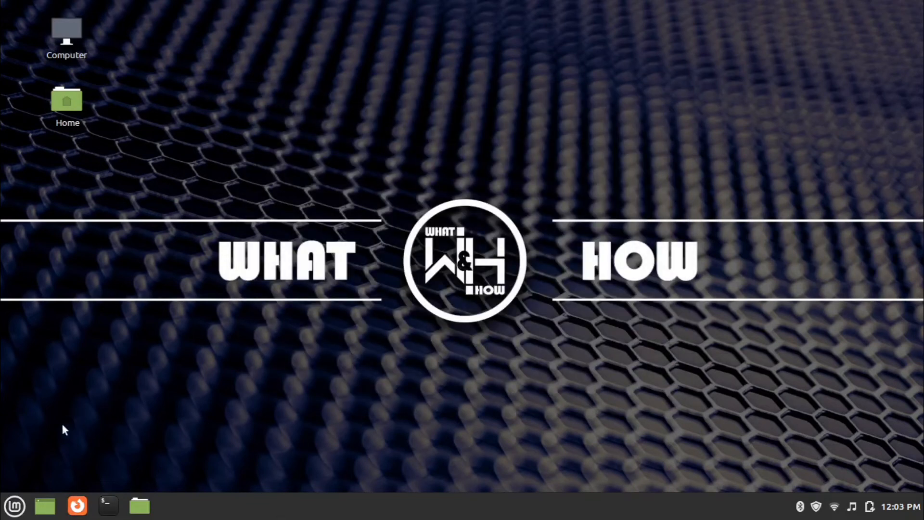
Search the Mint menu for 'codebl' to find Code::Blocks IDE.
{"action": "left_click", "coordinate": [14, 506]}
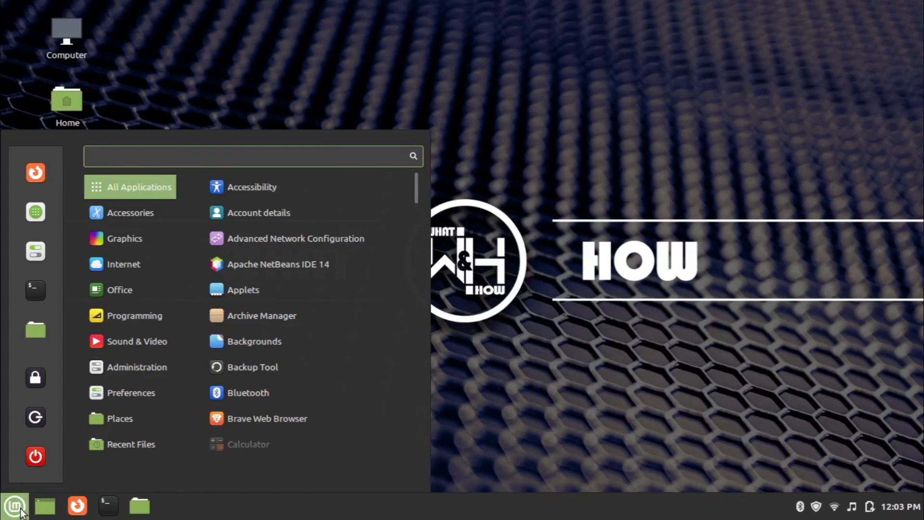
{"action": "type", "text": "codebl"}
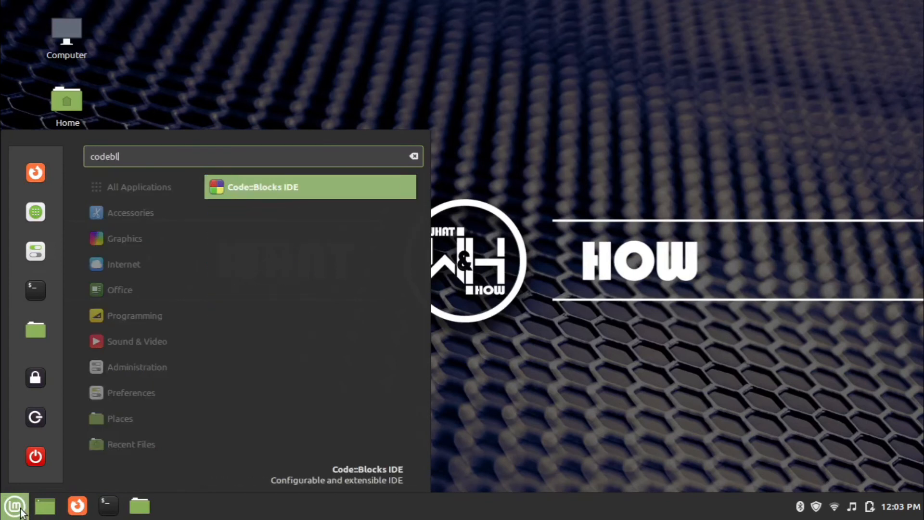
{"action": "mouse_move", "coordinate": [270, 183]}
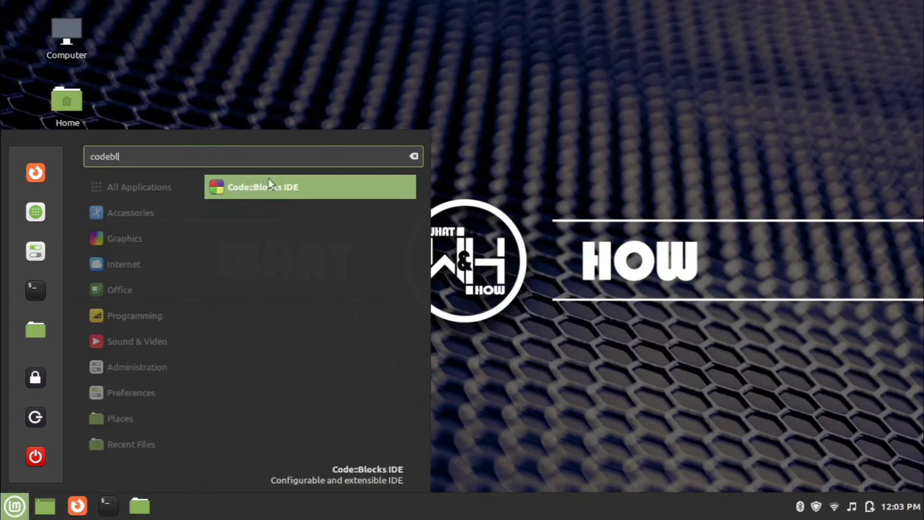